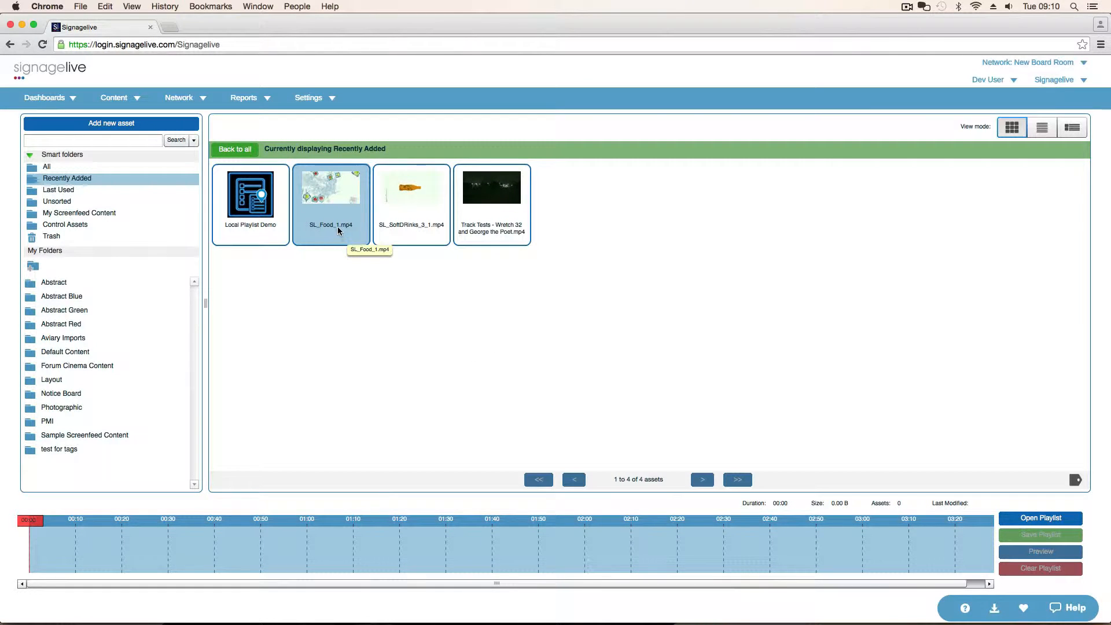
Step: Tag SL_Food_1.mp4 with 'localdemo' via its Properties and return to the asset library
right_click(332, 188)
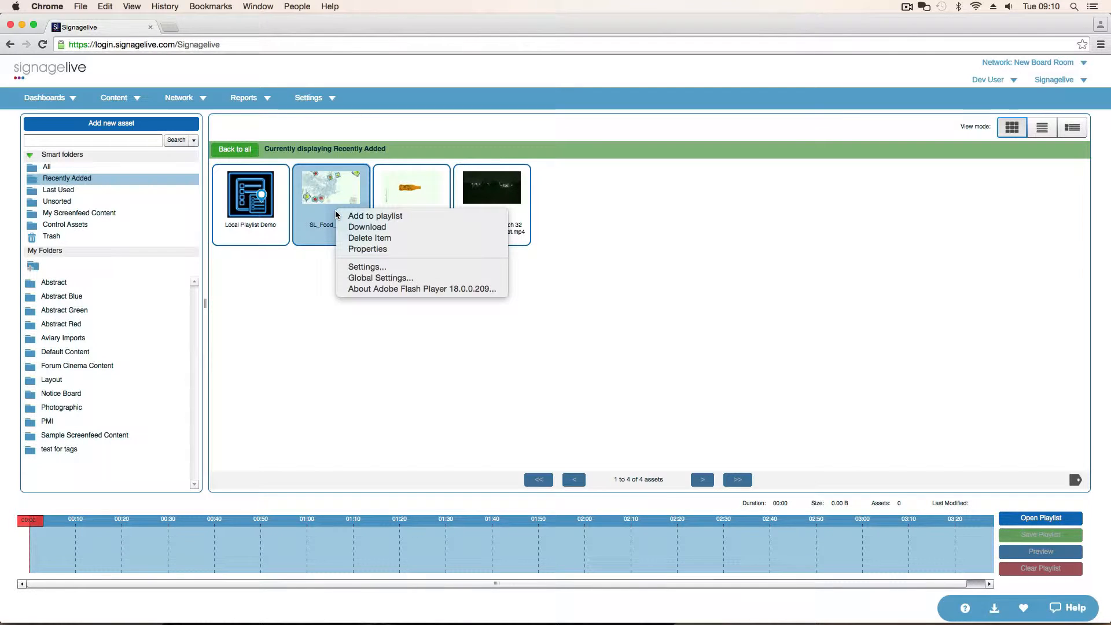
left_click(367, 248)
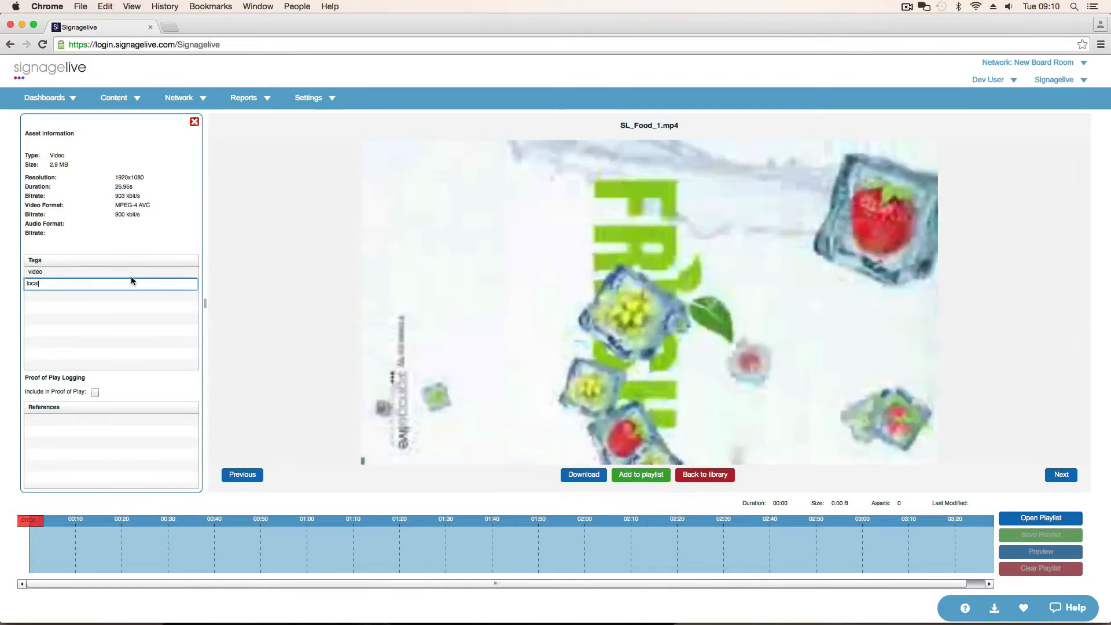
type("demo")
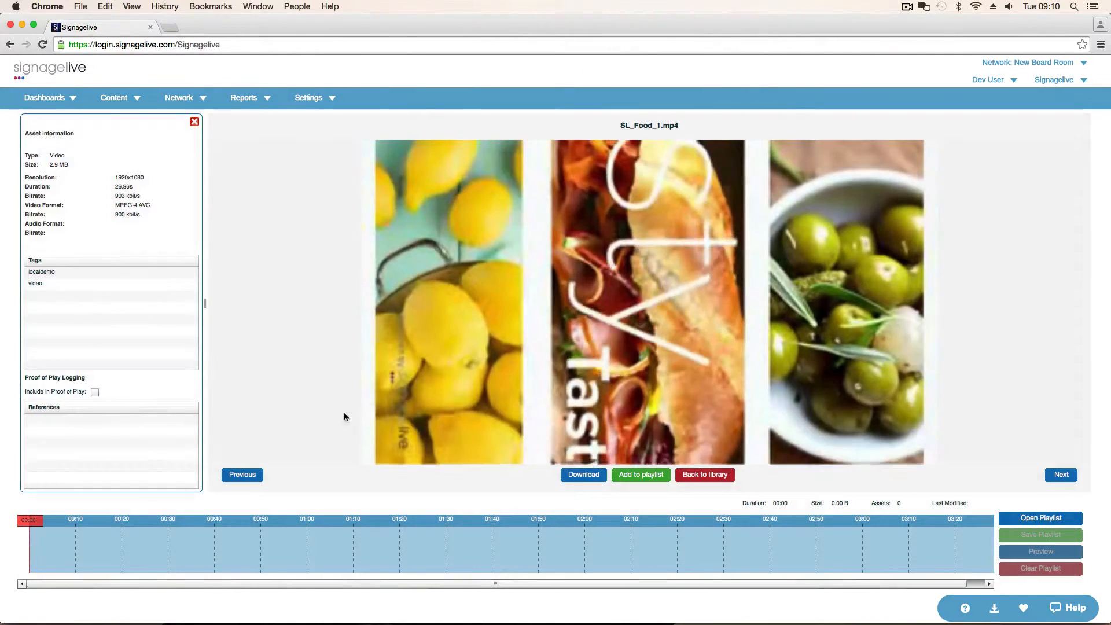
left_click(703, 475)
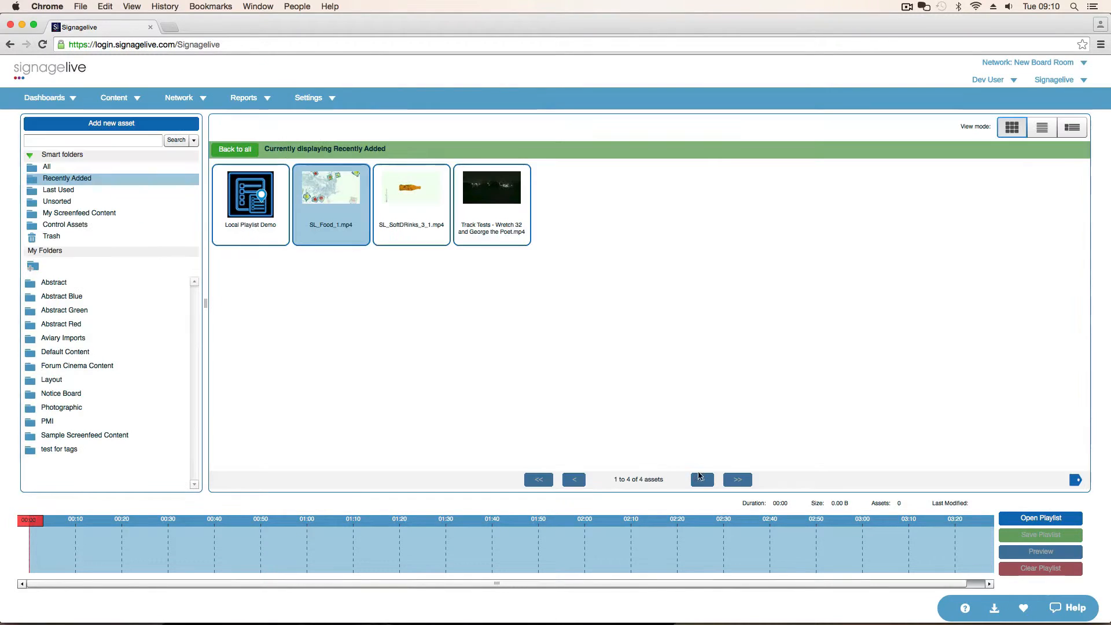
Step: Add the 'localdemo' tag to SL_SoftDRinks_3_1.mp4 in its properties
left_click(411, 187)
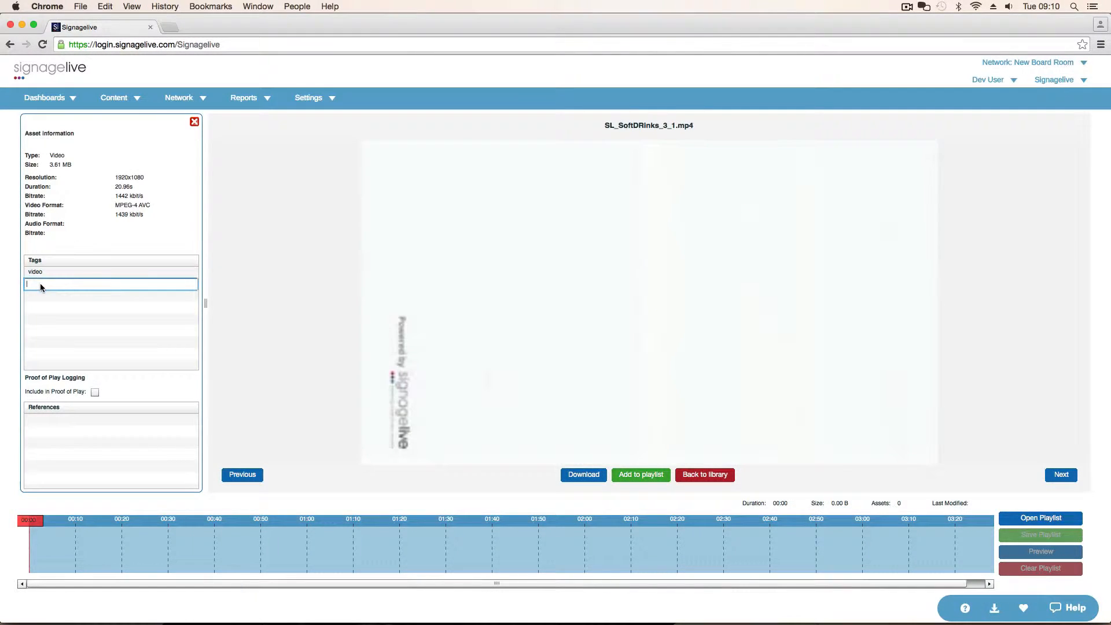
type("localdemo")
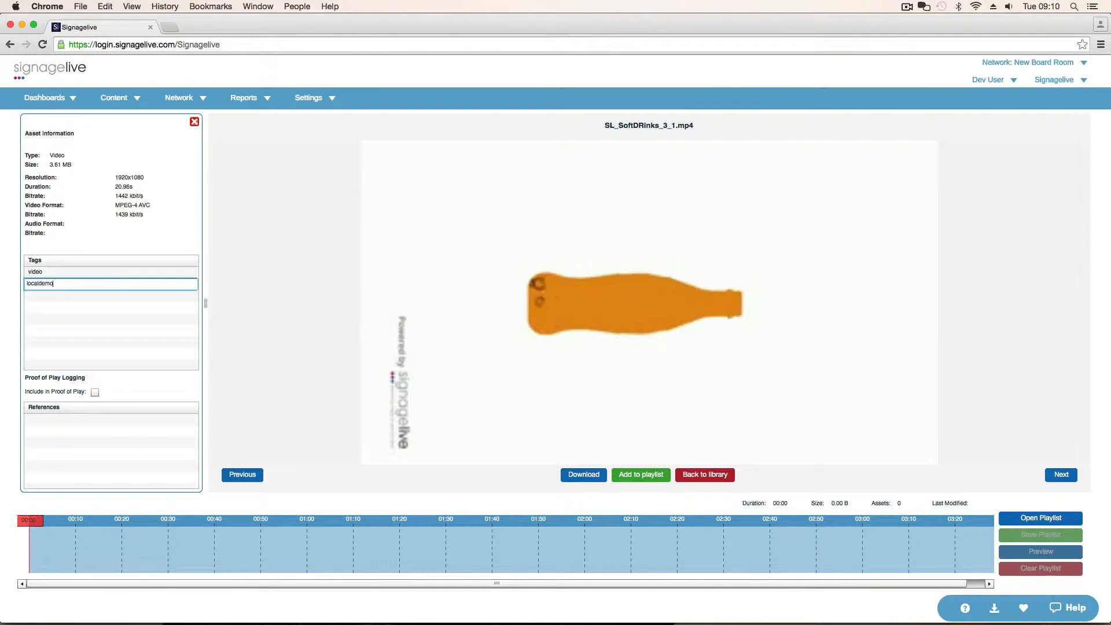
key("Enter")
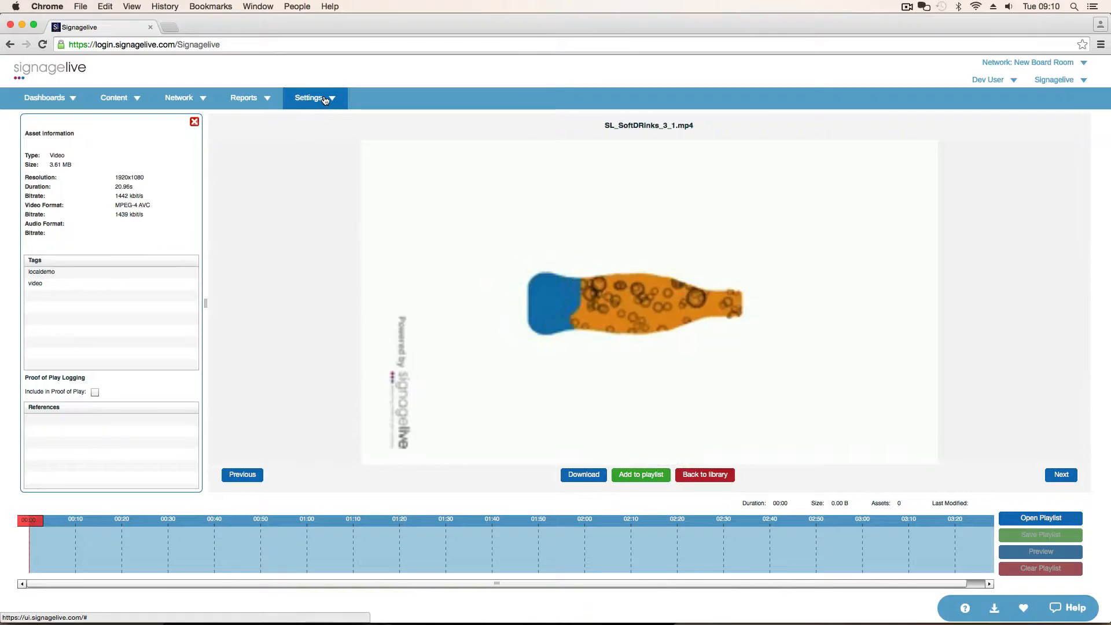
Step: In Settings > Local Users, give the Local Demo user the 'localdemo' user tag
left_click(308, 98)
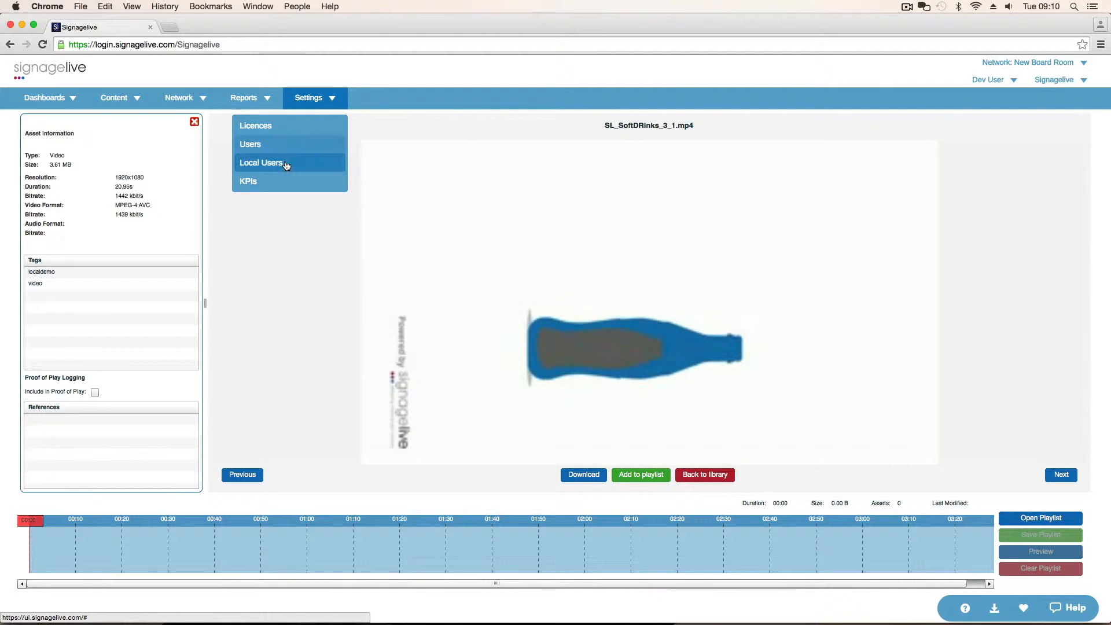
left_click(260, 162)
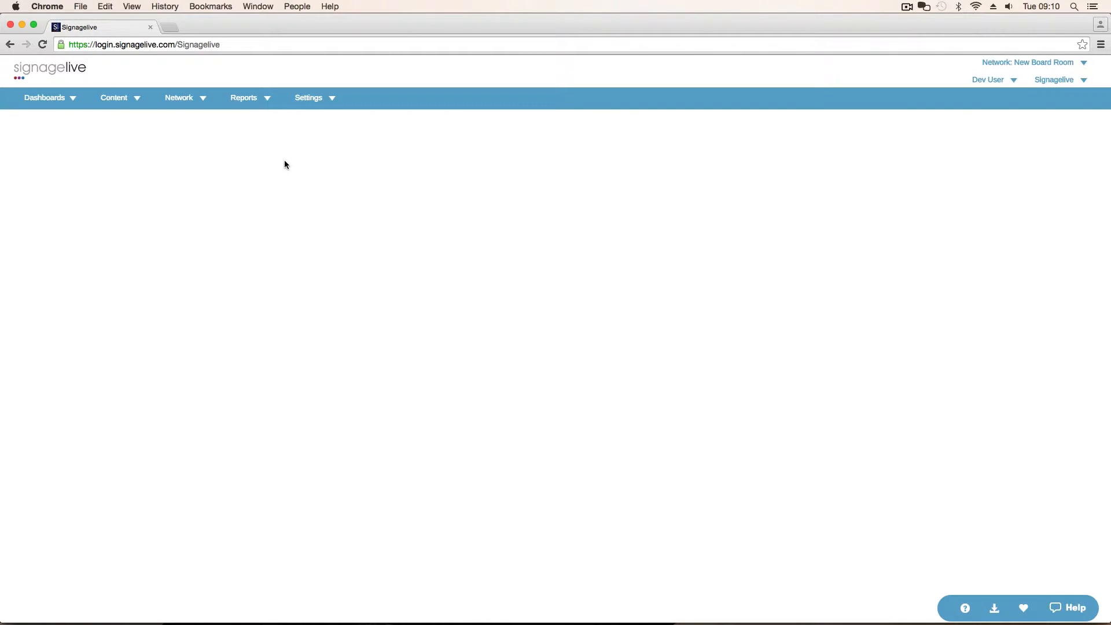
mouse_move(257, 176)
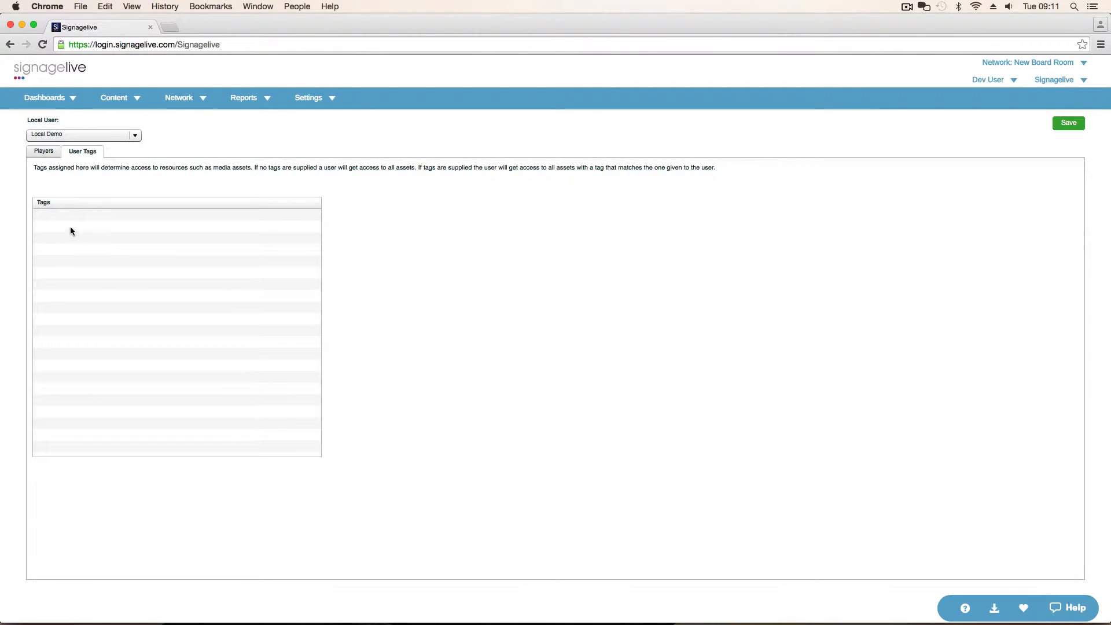
type("lod")
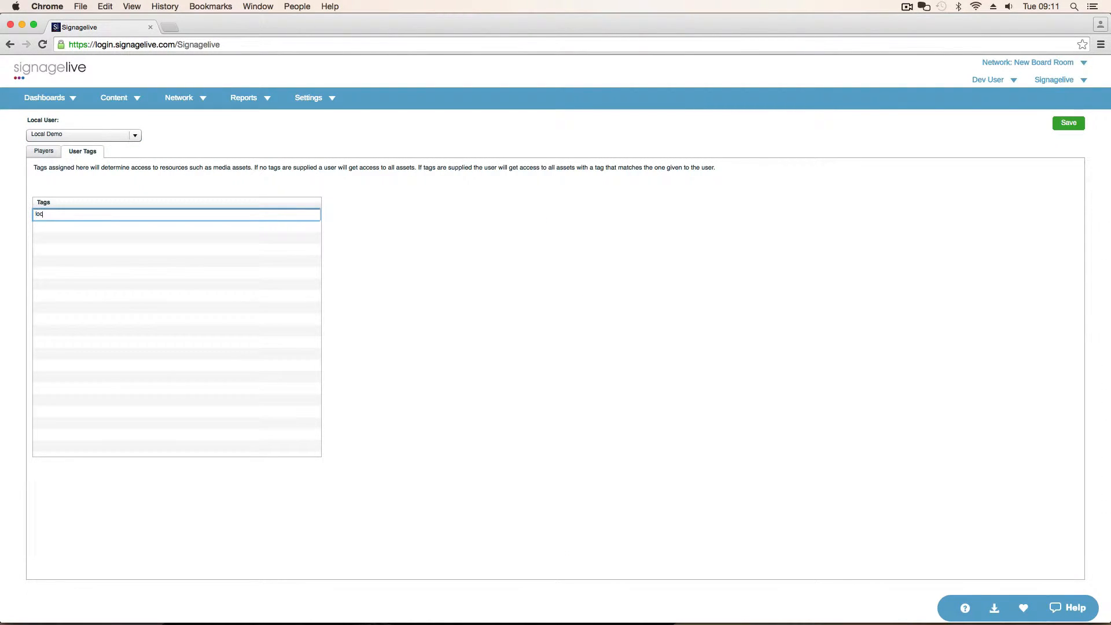
type("localdemo")
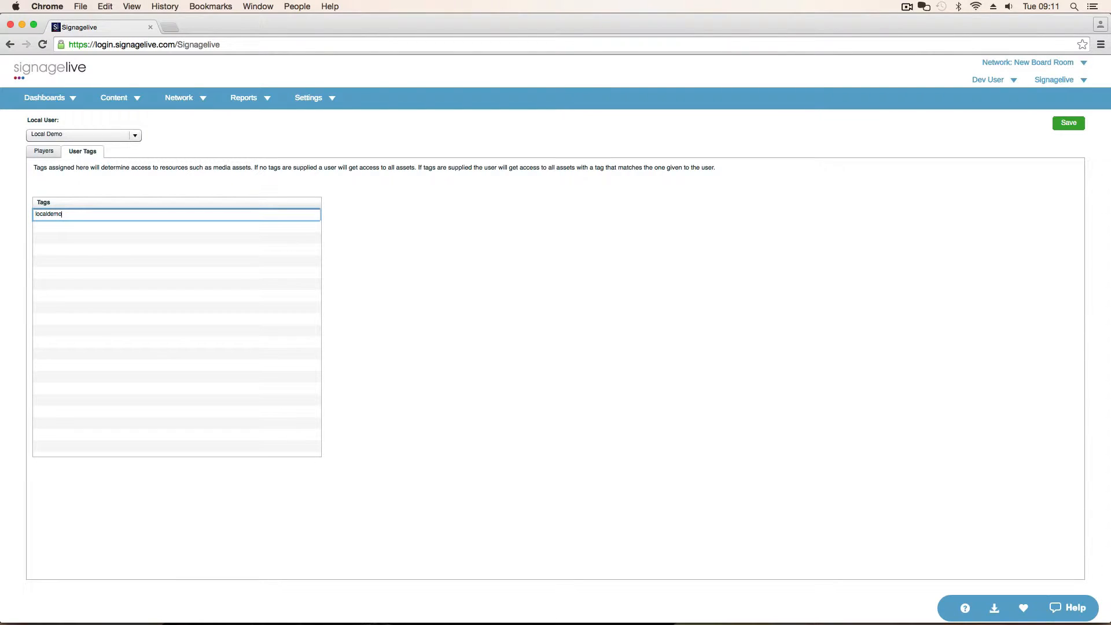
left_click(656, 196)
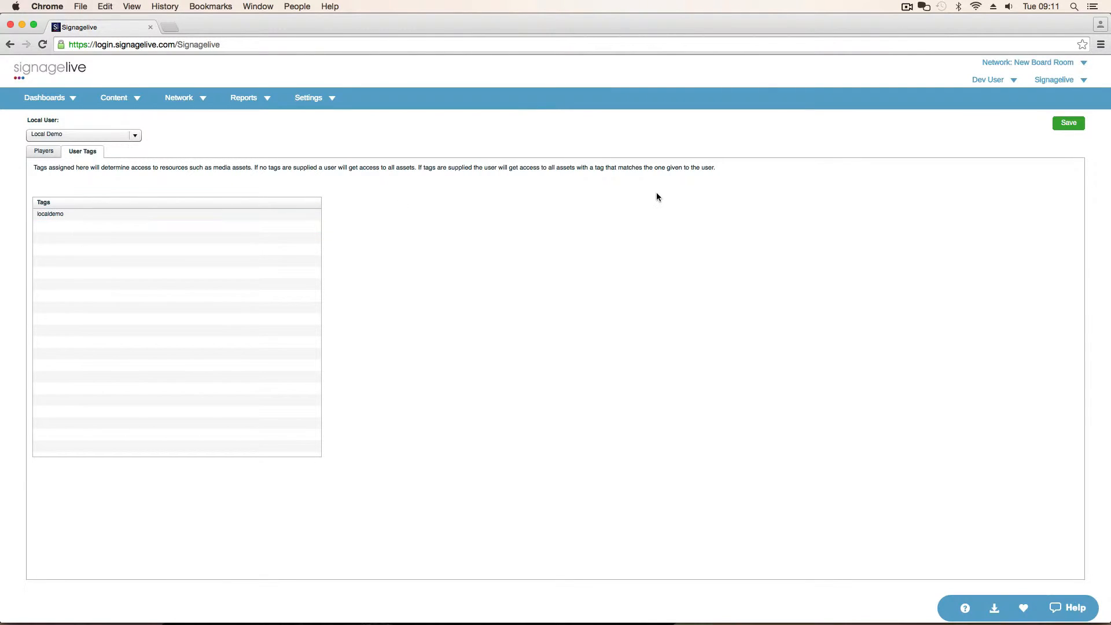
Step: Save the Local Demo user's tag permissions and acknowledge the confirmation
left_click(1069, 122)
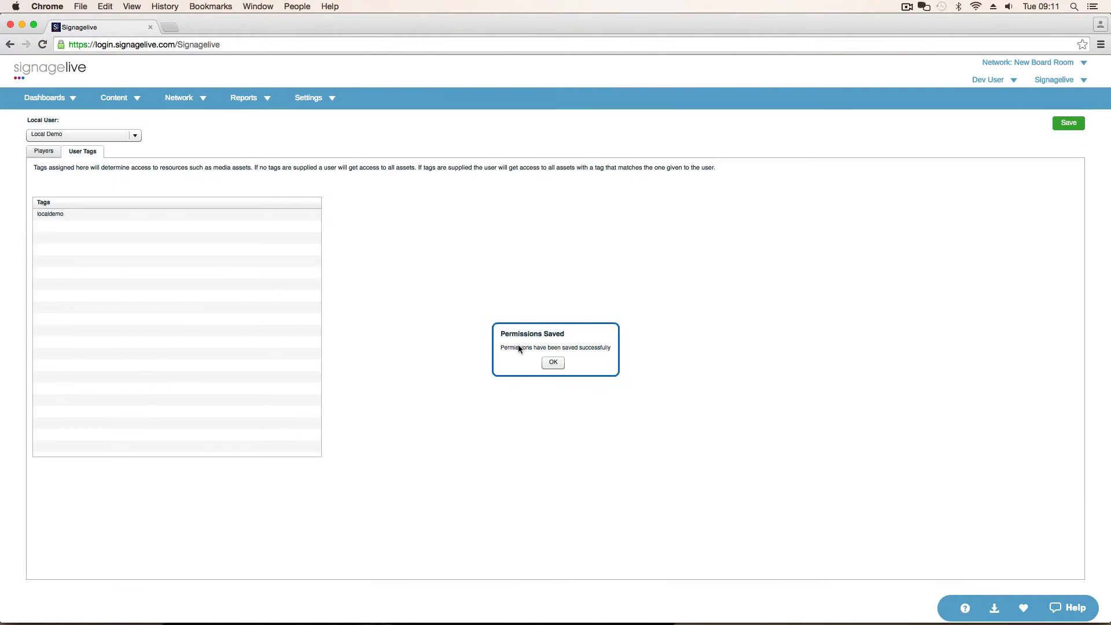
left_click(554, 362)
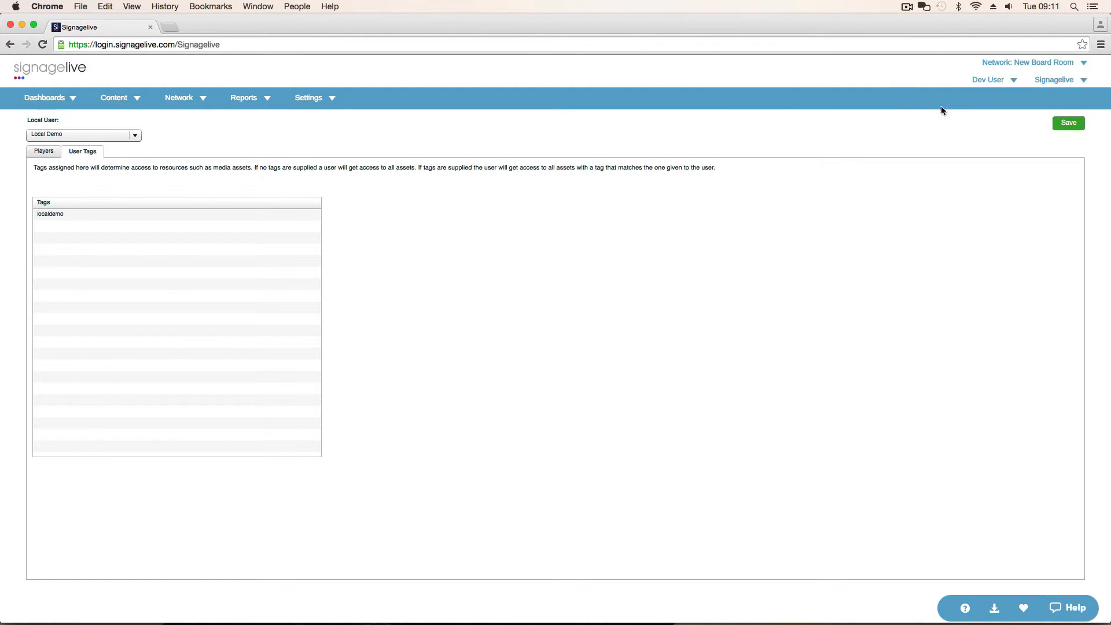
Step: Log the Dev User account out of Signagelive
left_click(988, 80)
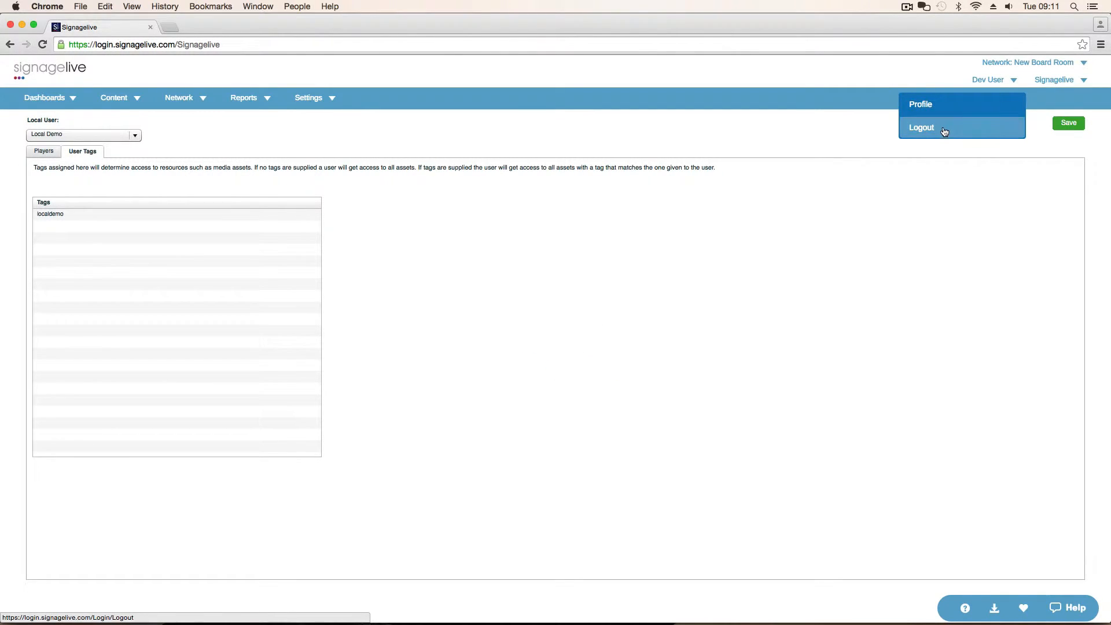
left_click(921, 127)
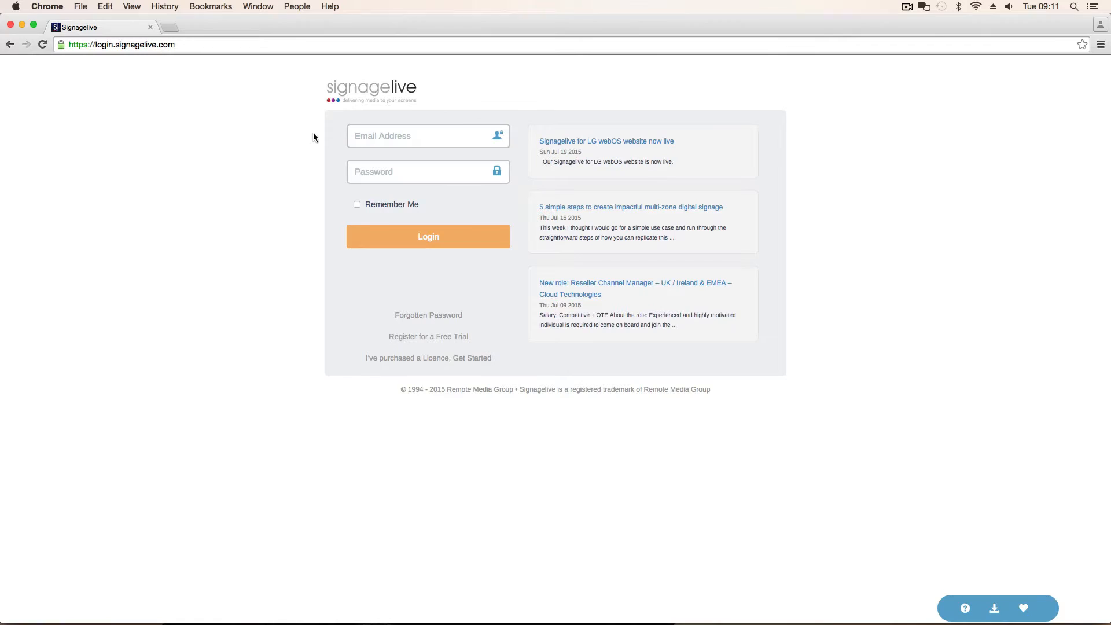
left_click(428, 136)
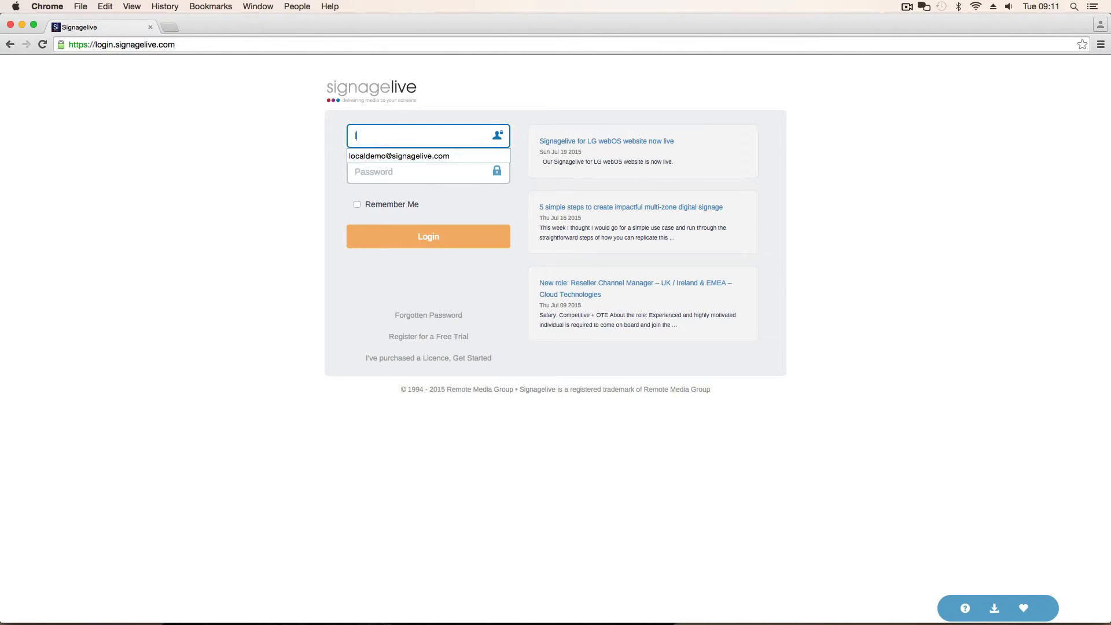
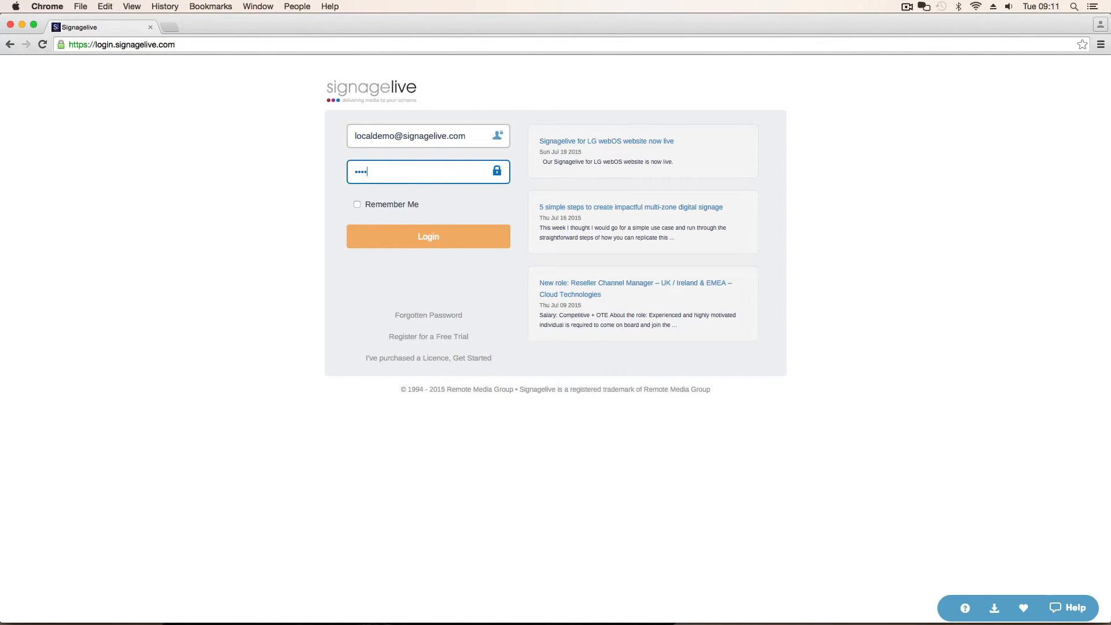
type("password")
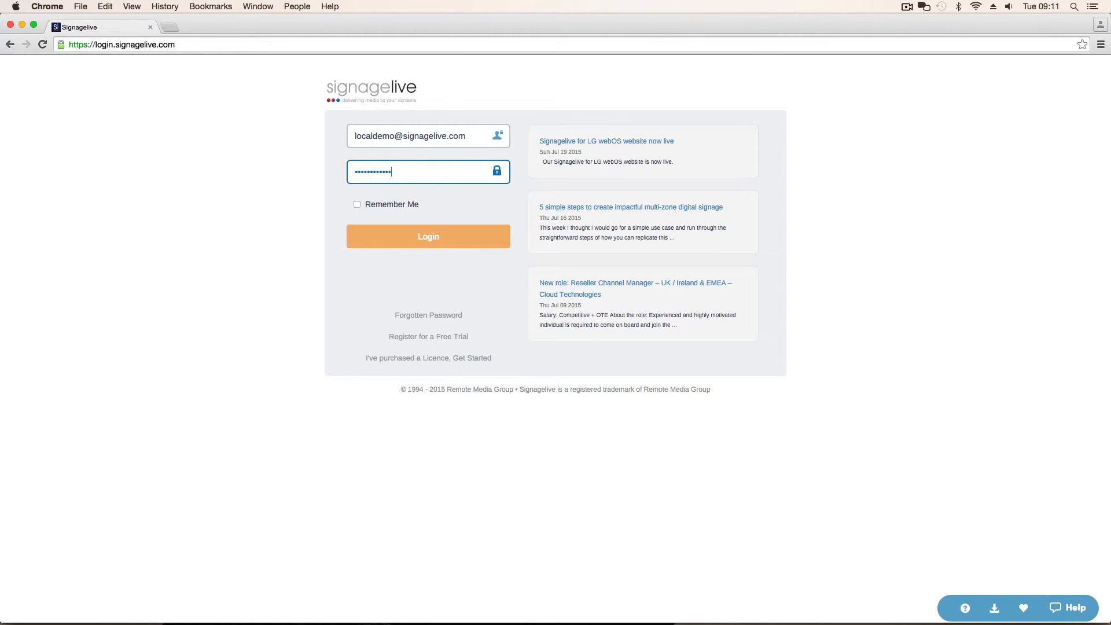
left_click(428, 236)
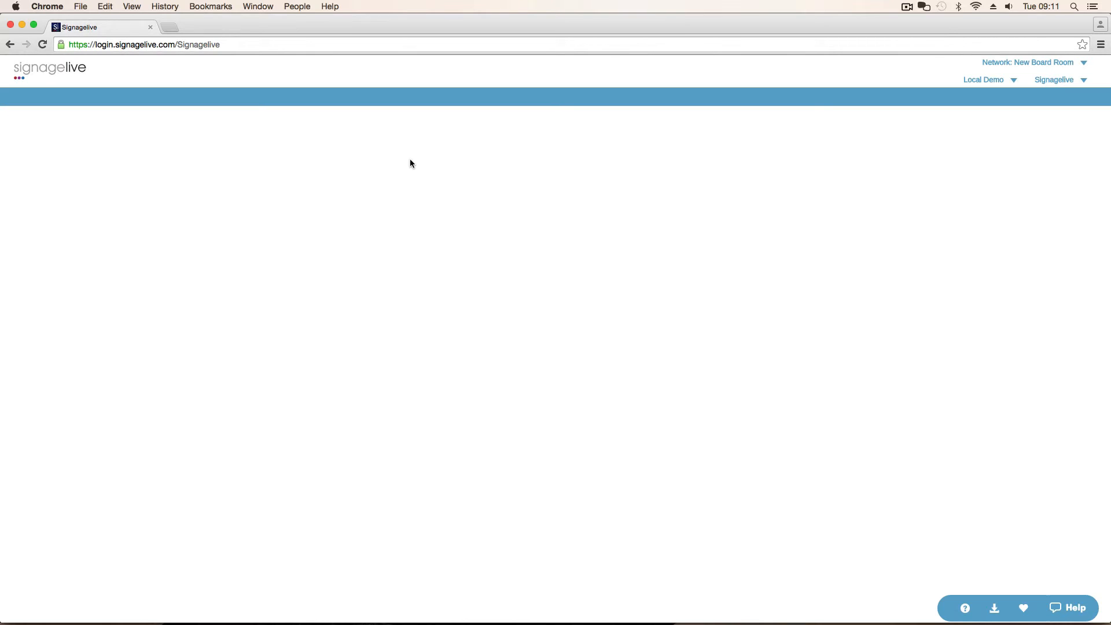
mouse_move(430, 191)
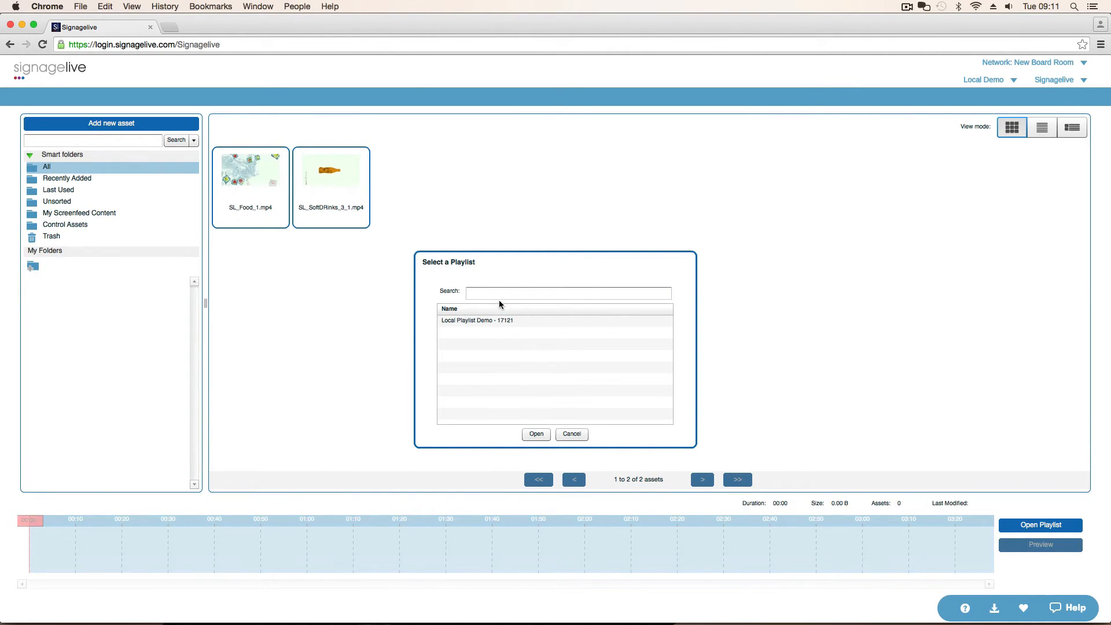
Step: Open Local Playlist Demo and check Recently Added, Last Used and All folders show only the two tagged videos
left_click(536, 434)
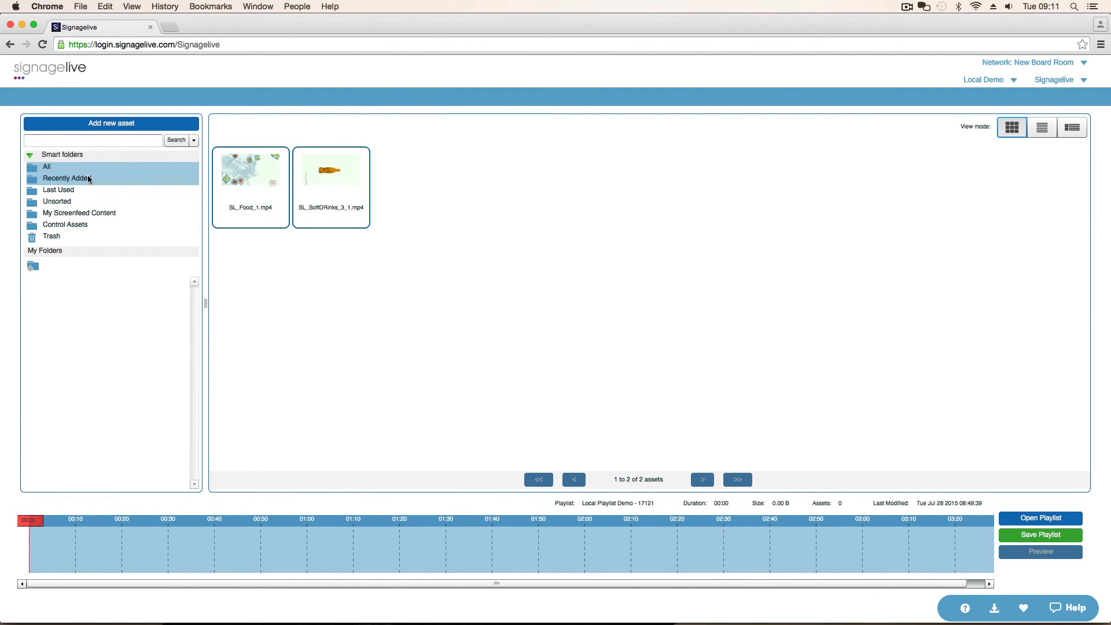
left_click(67, 178)
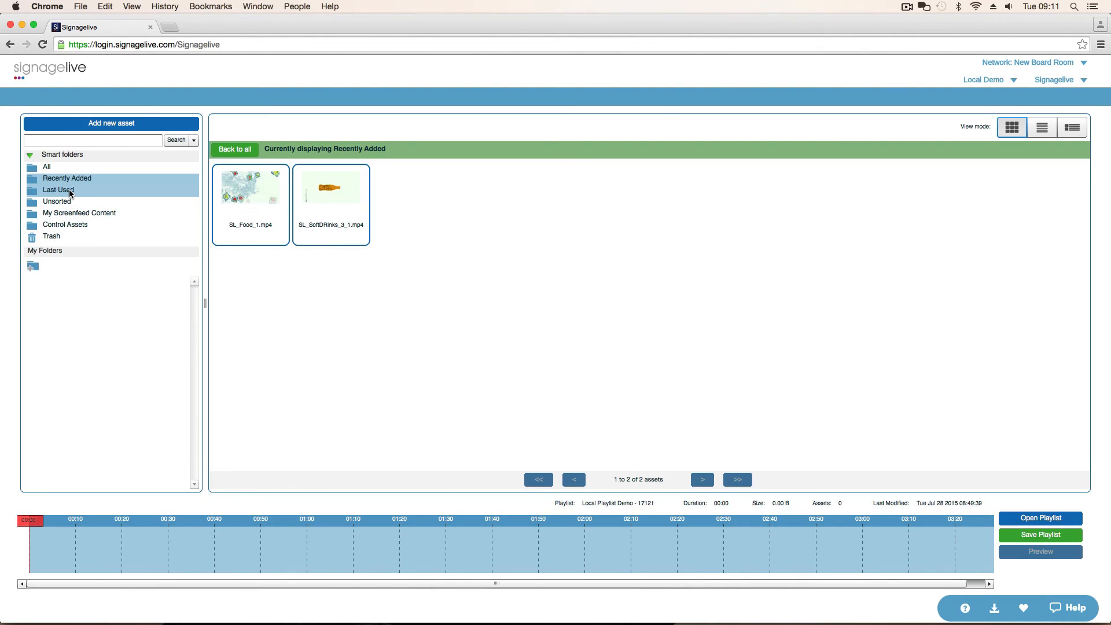
left_click(58, 189)
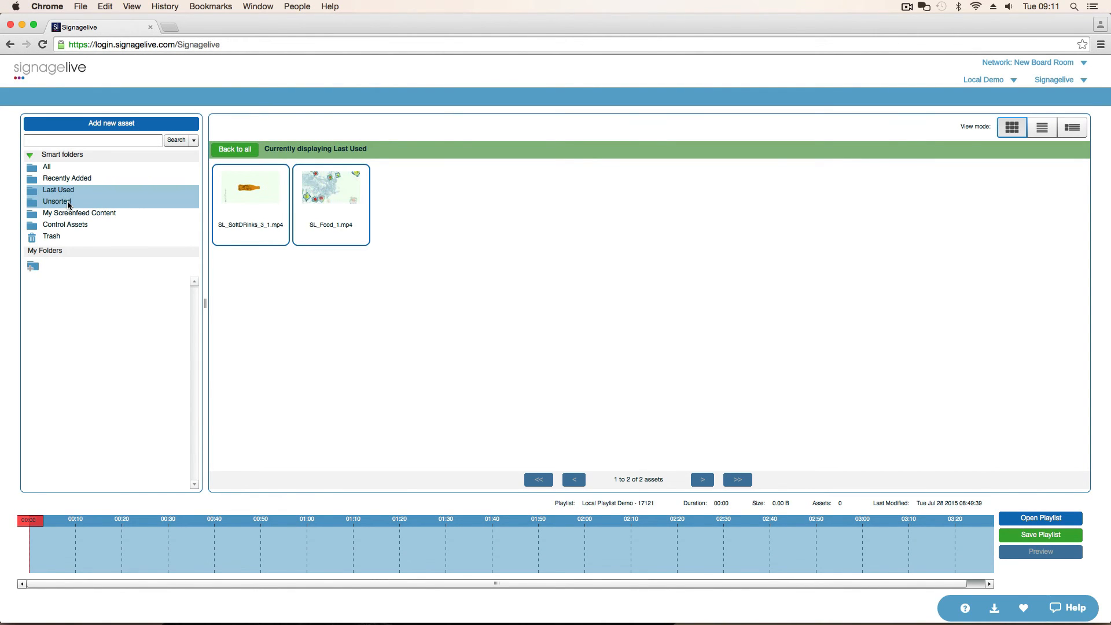
left_click(47, 167)
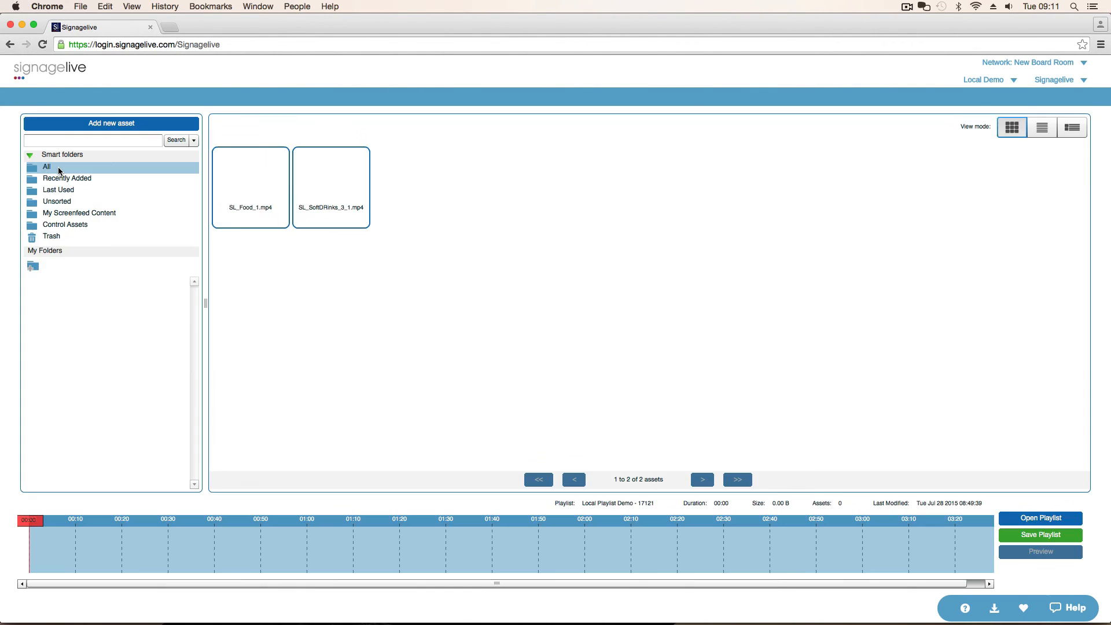